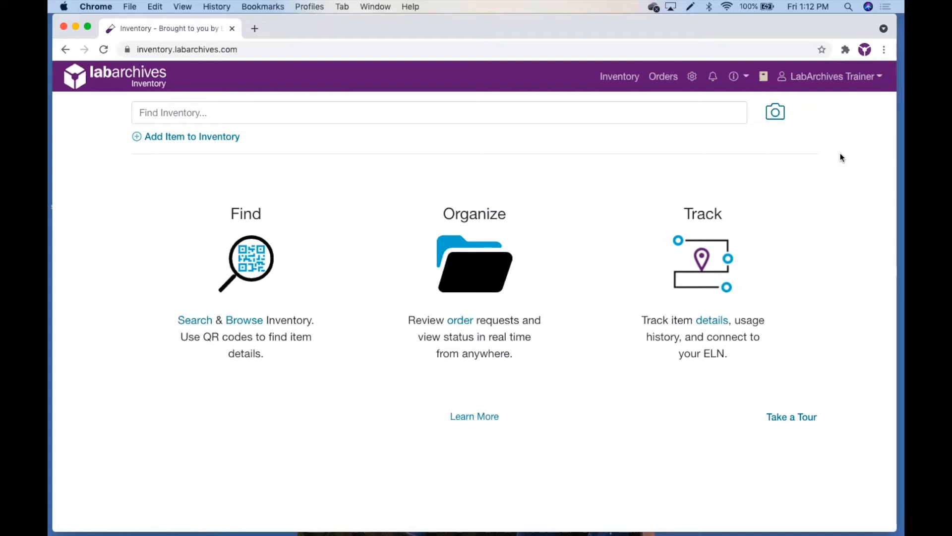
pyautogui.moveTo(626, 79)
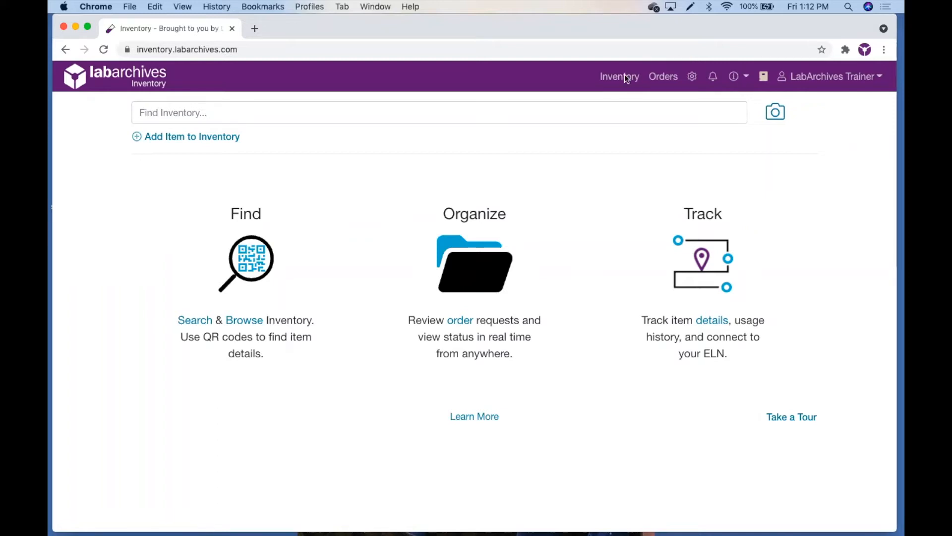
# Show the full inventory list with item locations, types, prices and quantities
pyautogui.click(619, 76)
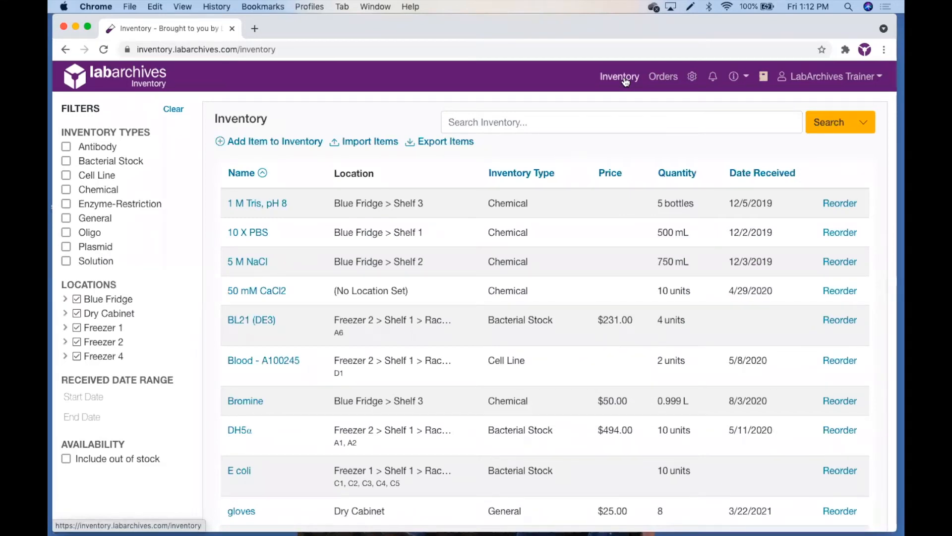
pyautogui.moveTo(274, 141)
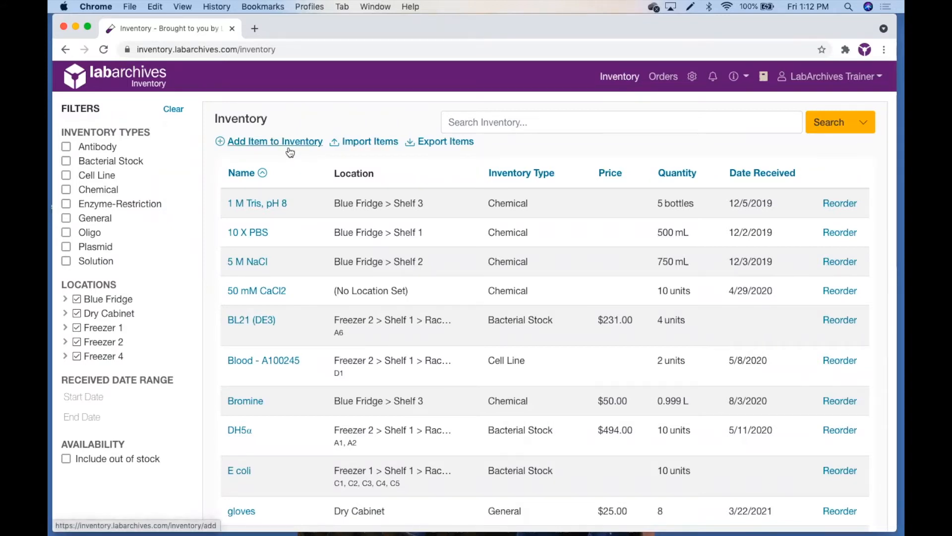
# Start a blank Add Inventory Item form, General type preselected with quantity 1
pyautogui.click(275, 141)
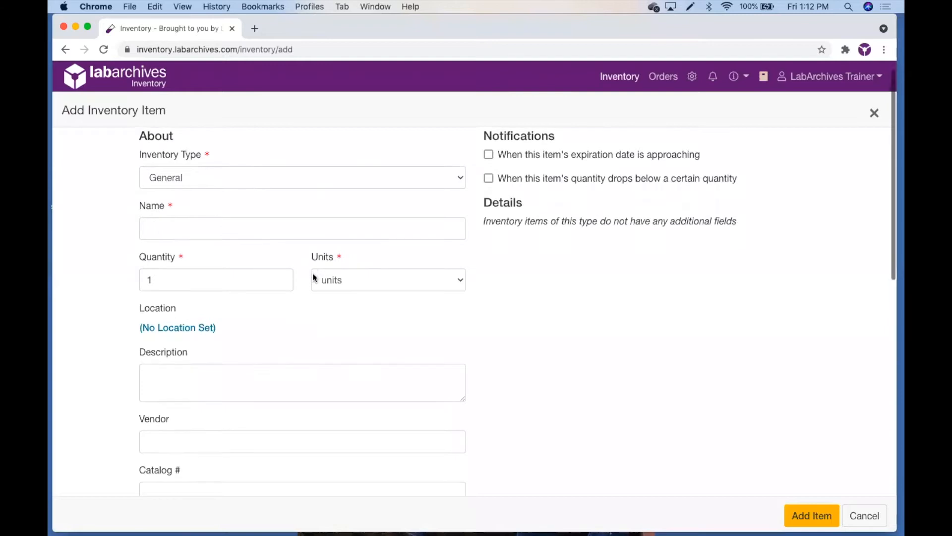
pyautogui.scroll(-3)
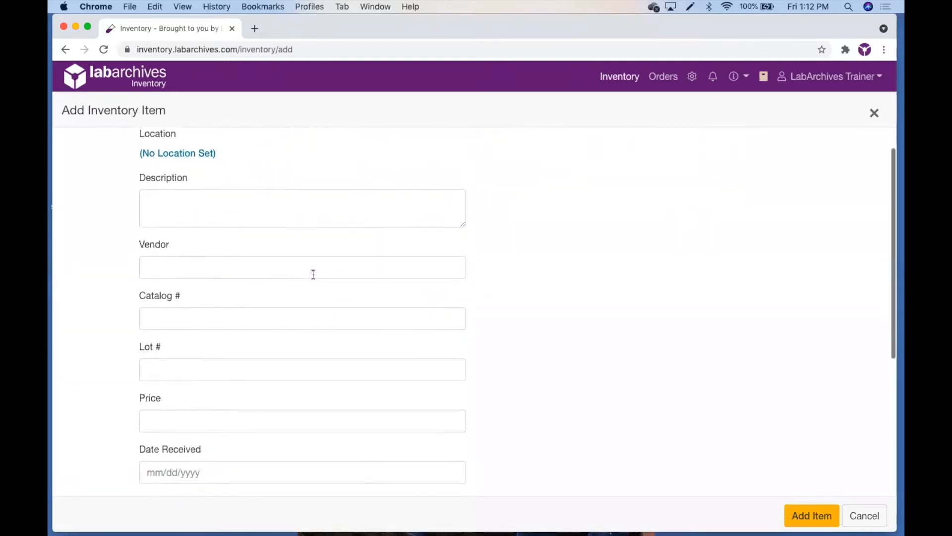
pyautogui.scroll(3)
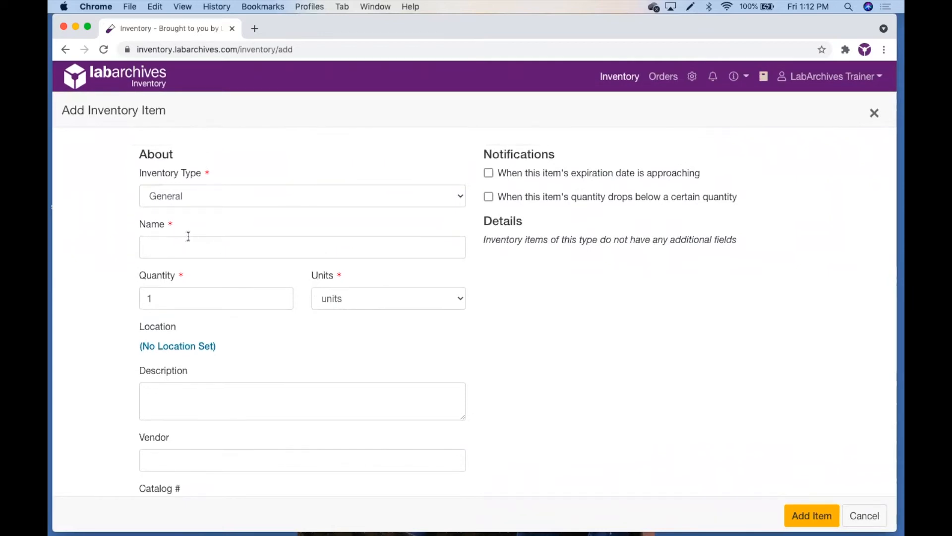
pyautogui.moveTo(163, 237)
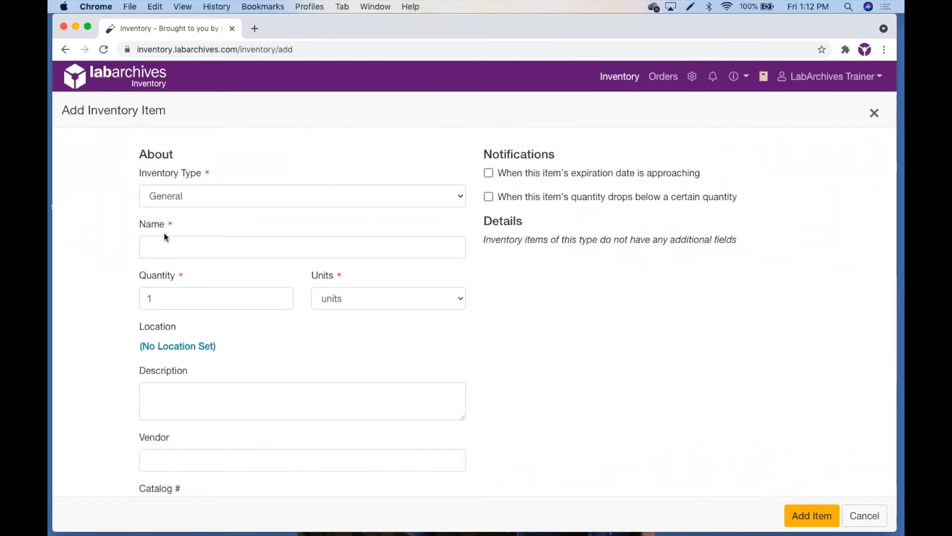
pyautogui.moveTo(223, 203)
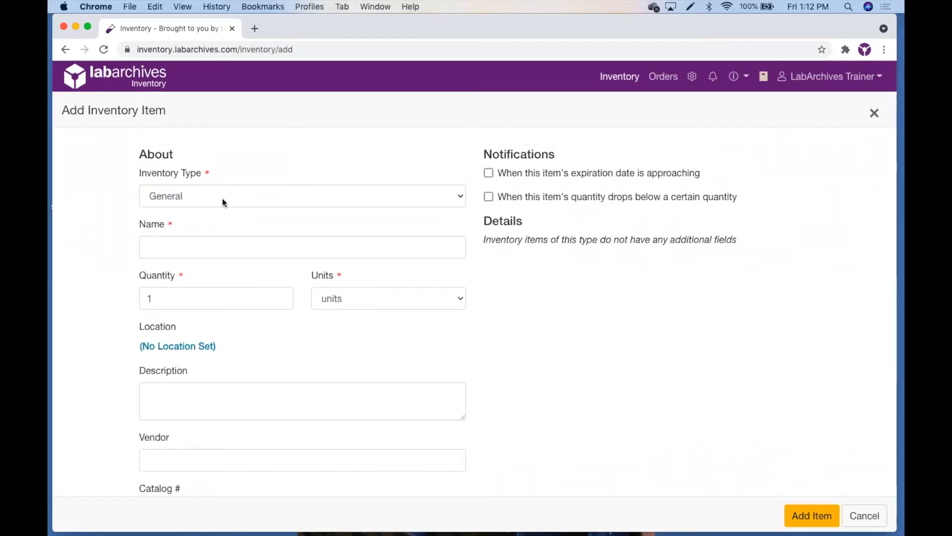
# Set the new item's inventory type to Antibody, revealing the antibody detail fields
pyautogui.click(302, 195)
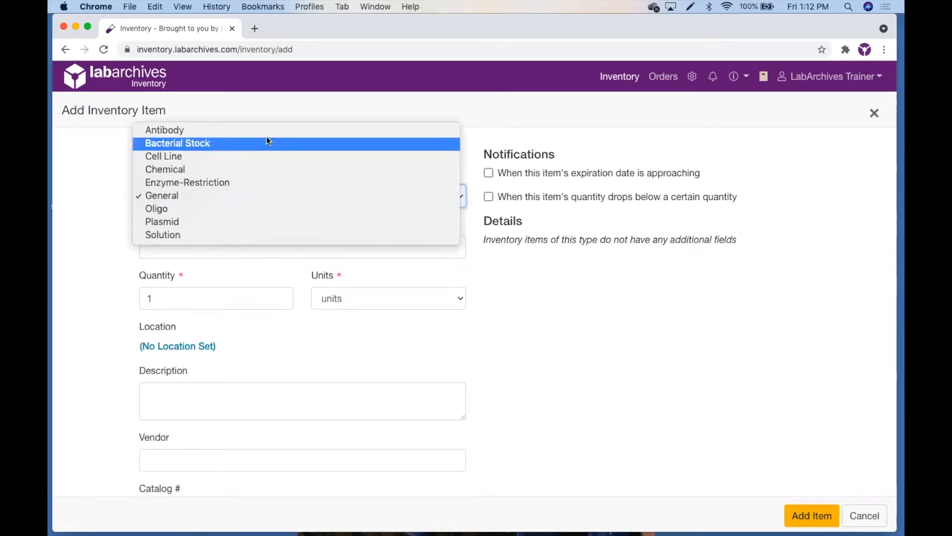
pyautogui.click(163, 129)
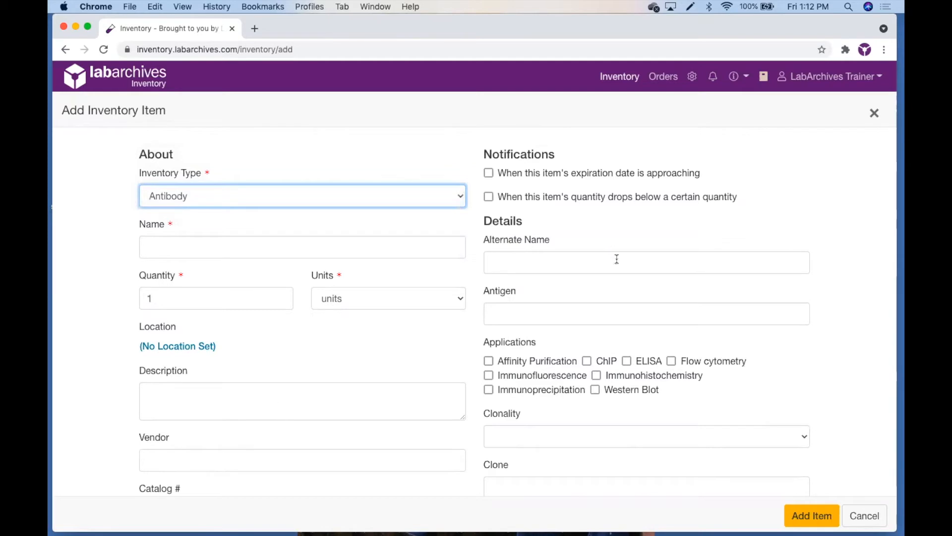
pyautogui.moveTo(634, 345)
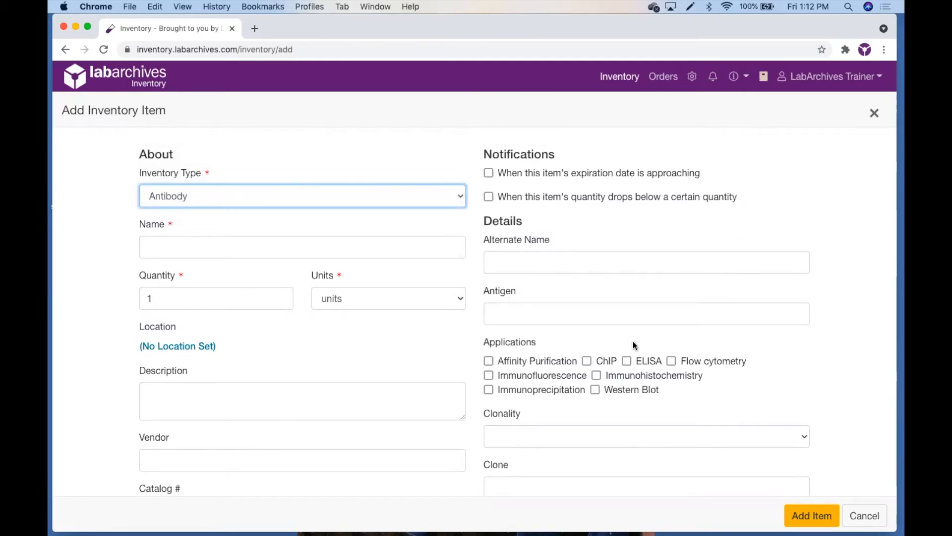
pyautogui.moveTo(410, 353)
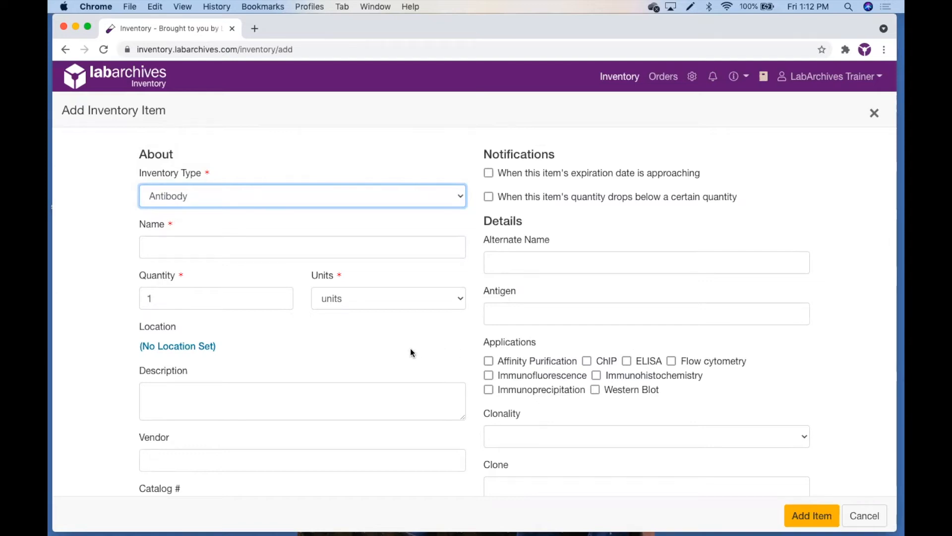
pyautogui.scroll(-3)
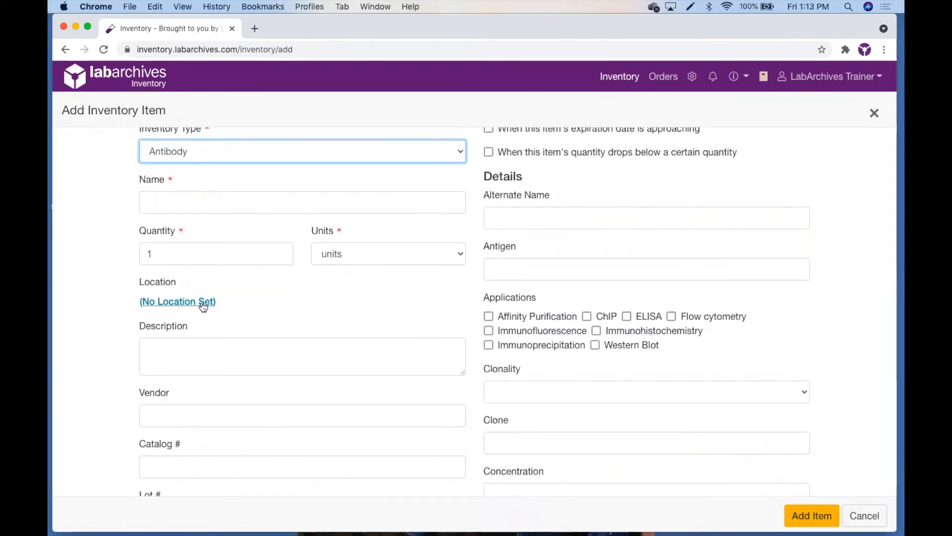
# Store the antibody in My Freezerbox (Freezer 1 > Shelf 1 > Rack 2-001) at positions J9 and J10
pyautogui.click(178, 302)
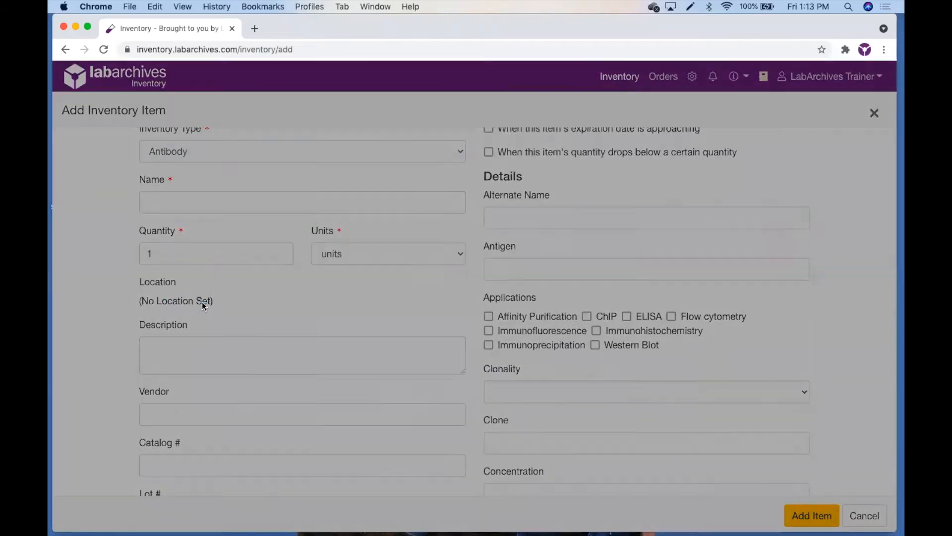
pyautogui.click(177, 301)
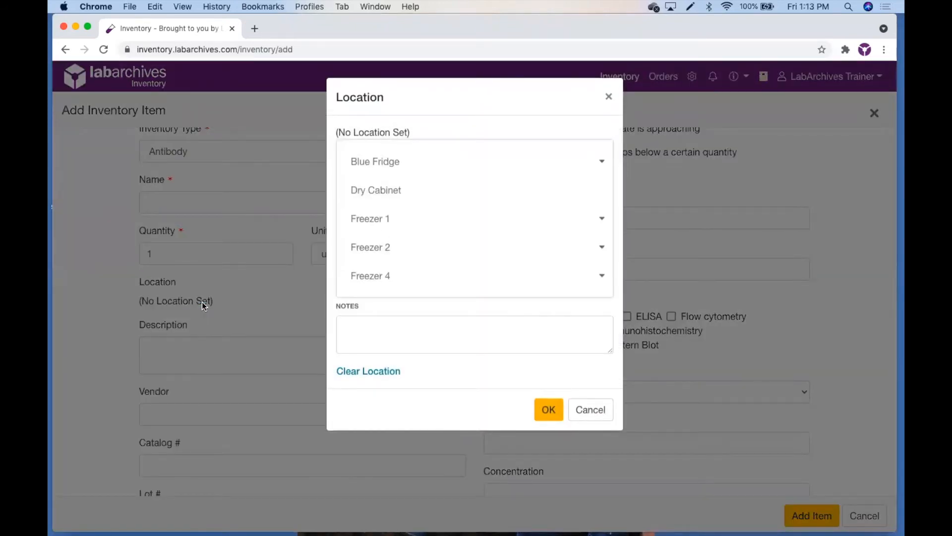
pyautogui.moveTo(480, 276)
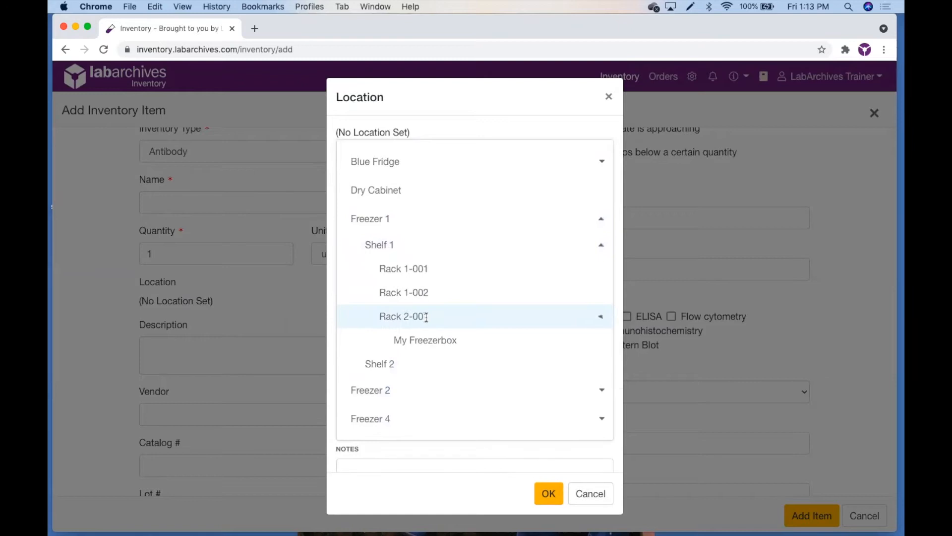
pyautogui.click(425, 339)
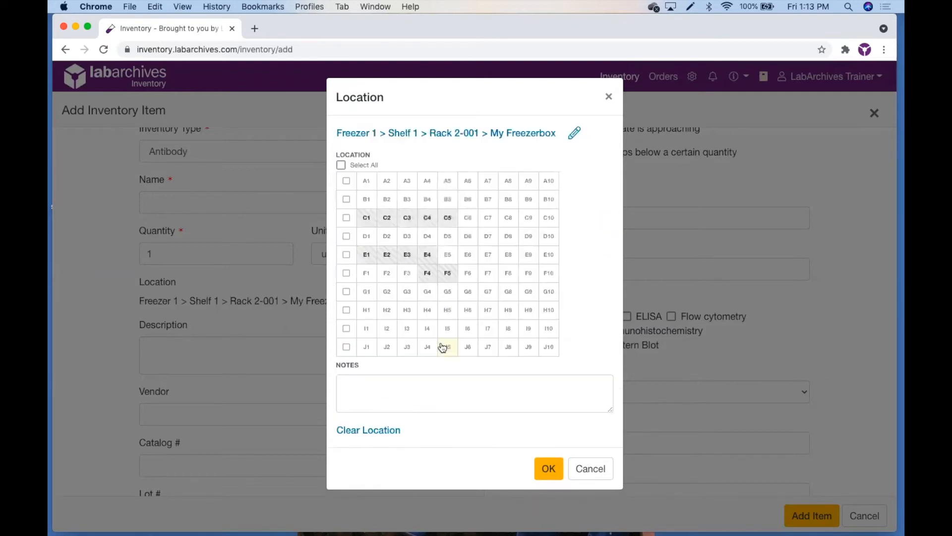
pyautogui.moveTo(509, 362)
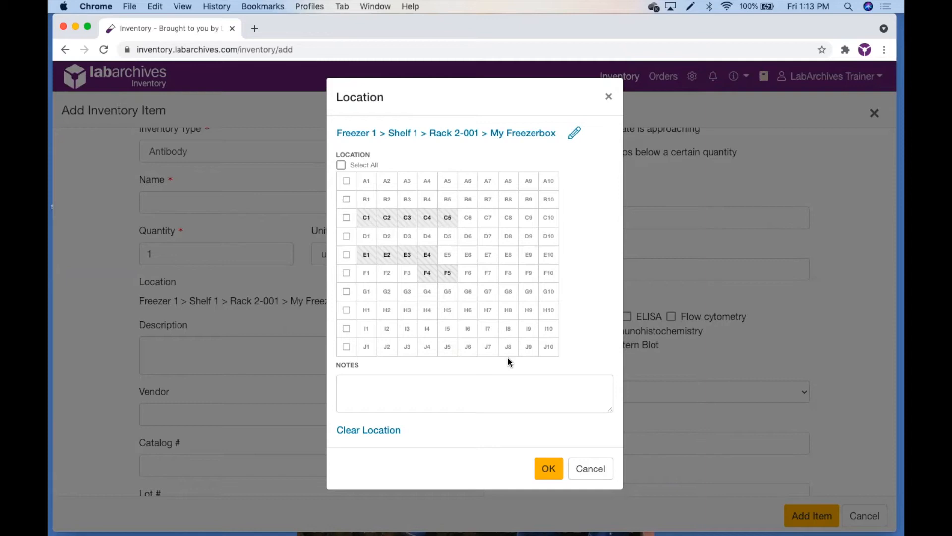
pyautogui.moveTo(412, 401)
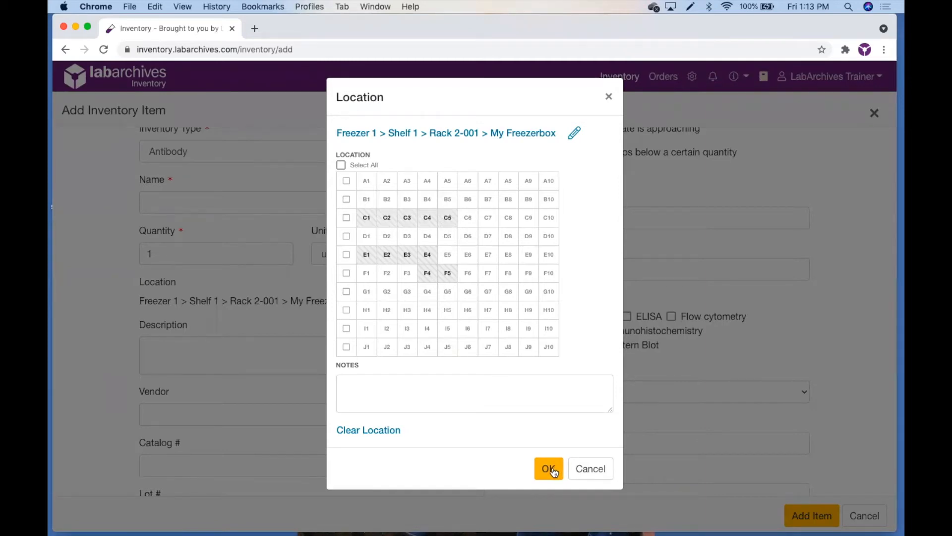
pyautogui.click(528, 347)
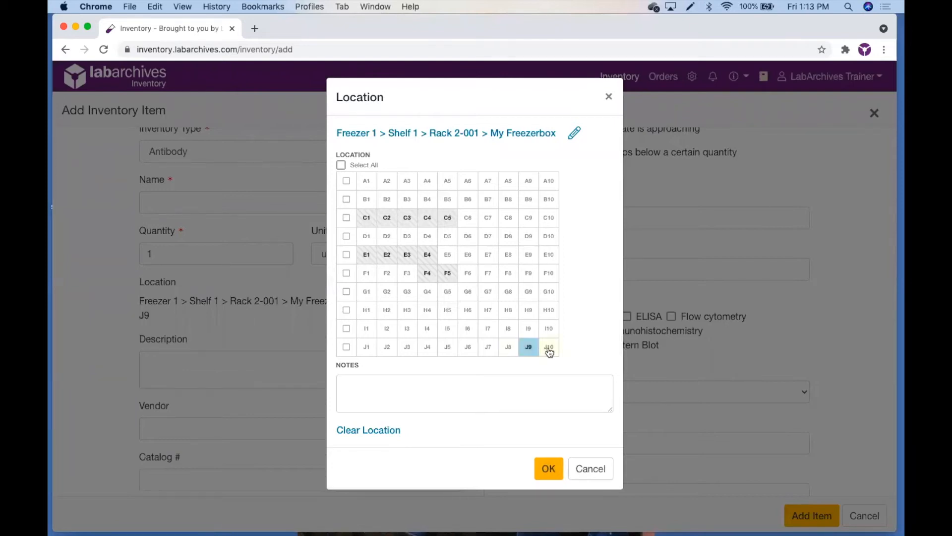
pyautogui.click(548, 468)
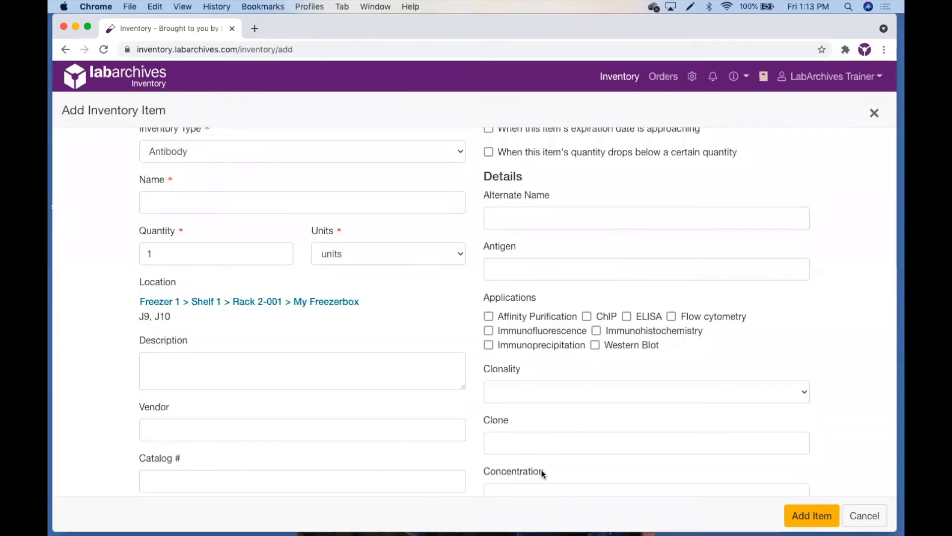
# Enable the low-quantity notification, leave the expiration alert off, and review fields down to Attachments
pyautogui.scroll(3)
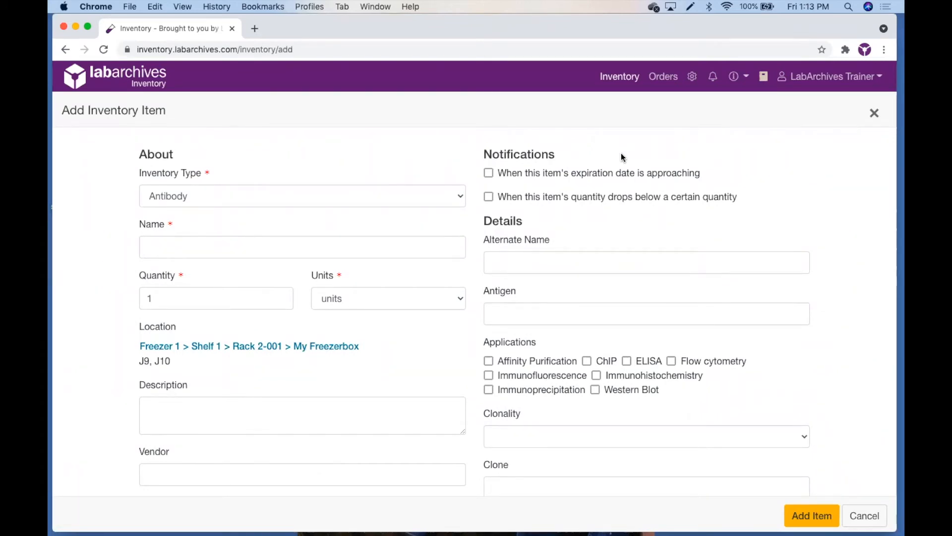
pyautogui.moveTo(616, 175)
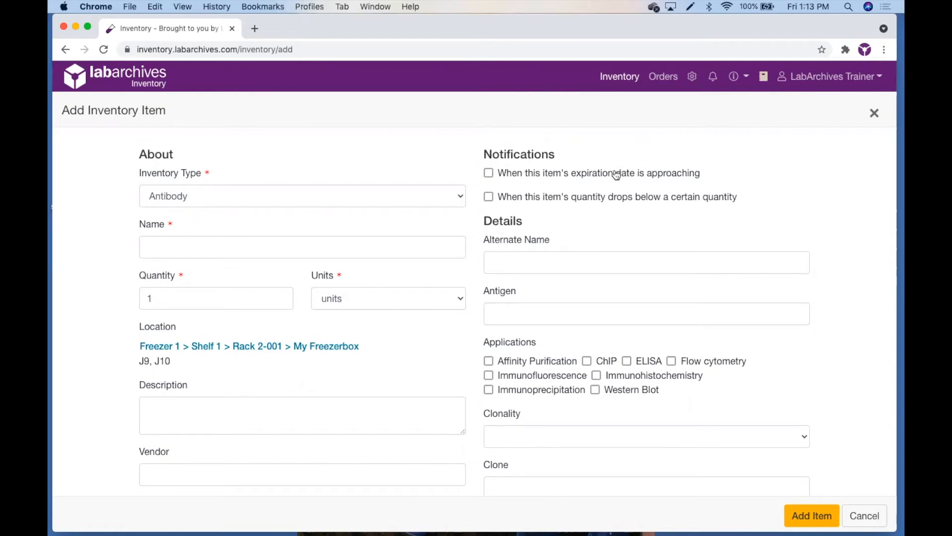
pyautogui.moveTo(618, 204)
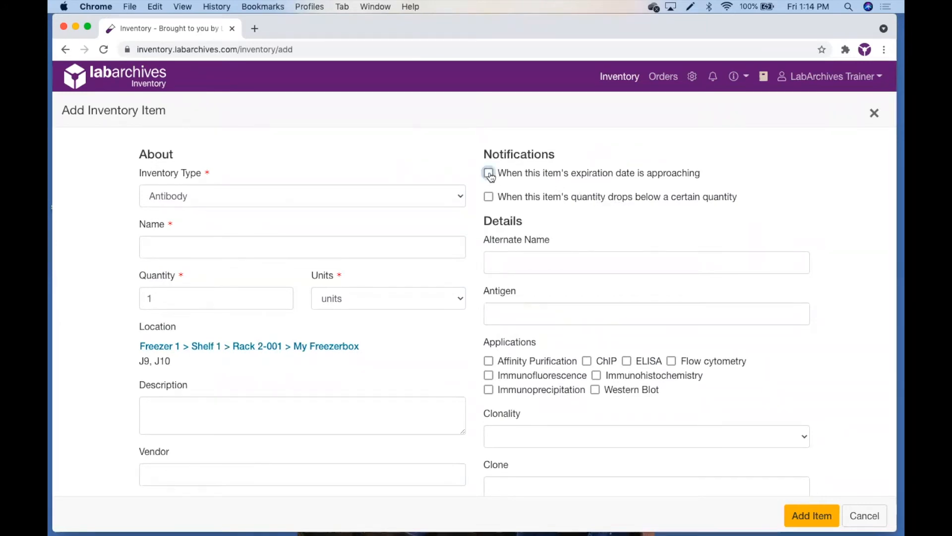
pyautogui.click(489, 173)
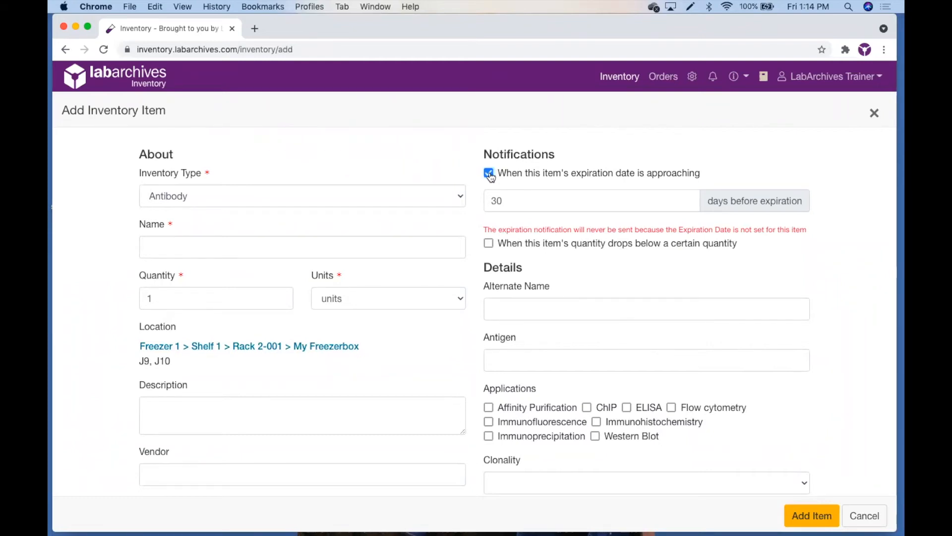
pyautogui.click(489, 172)
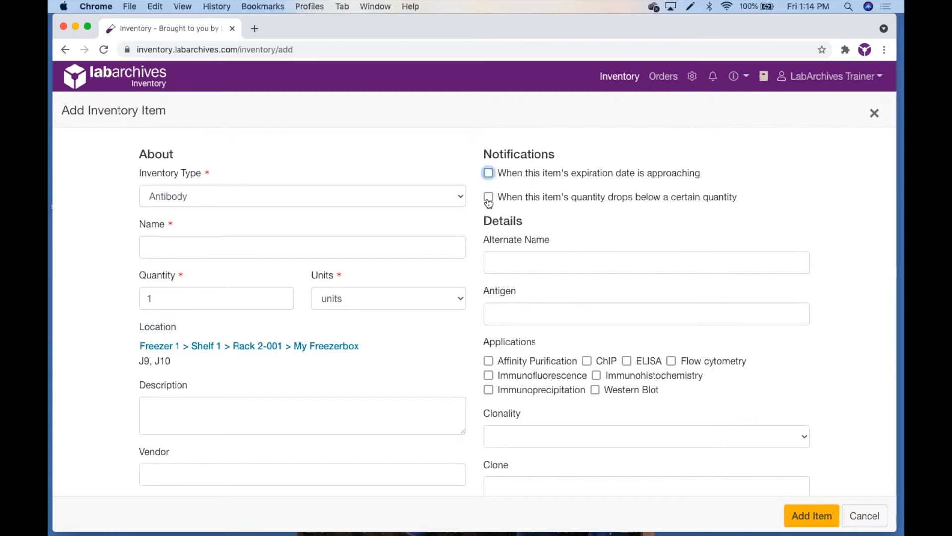
pyautogui.click(488, 196)
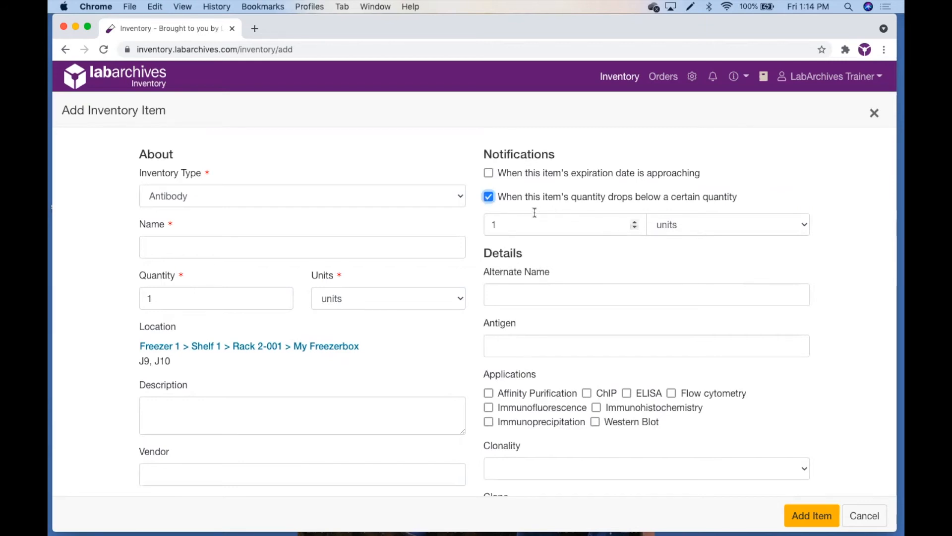
pyautogui.scroll(-3)
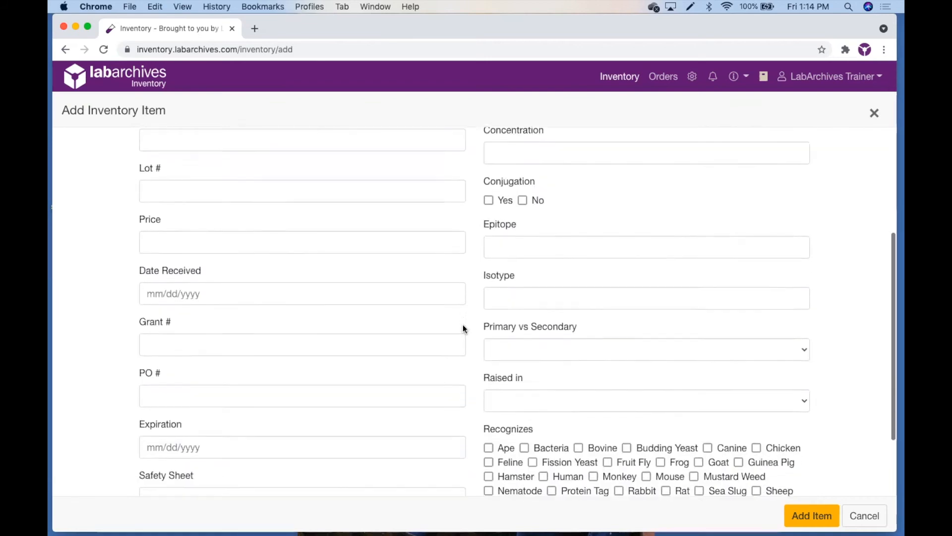
pyautogui.scroll(-3)
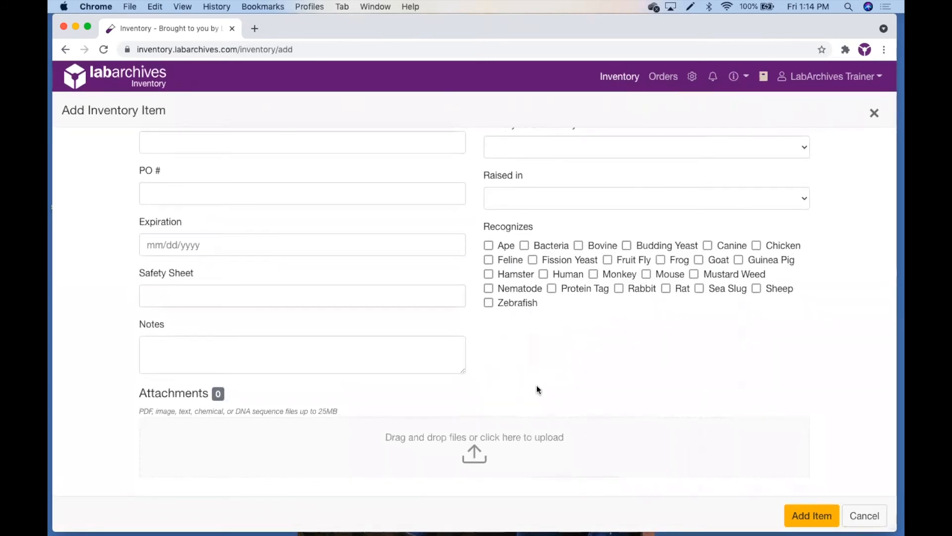
pyautogui.moveTo(467, 407)
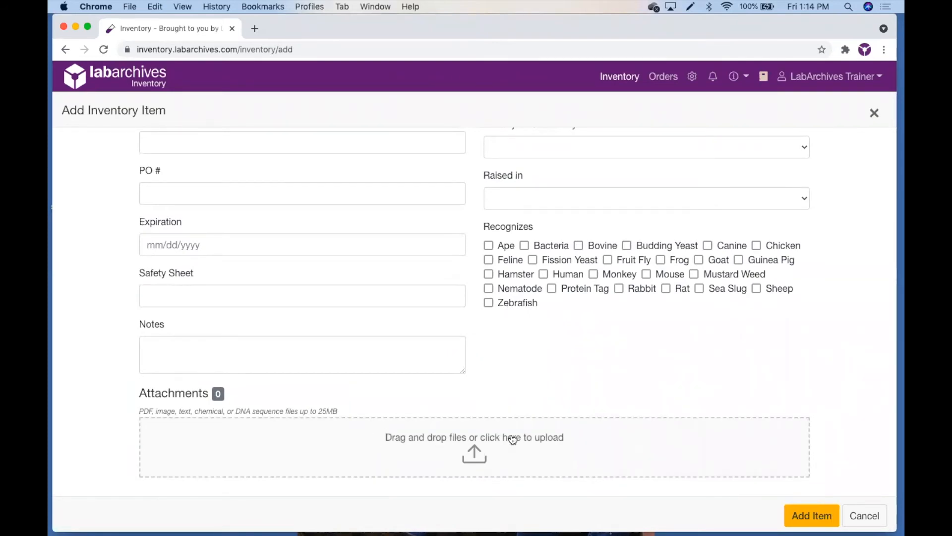
pyautogui.moveTo(464, 452)
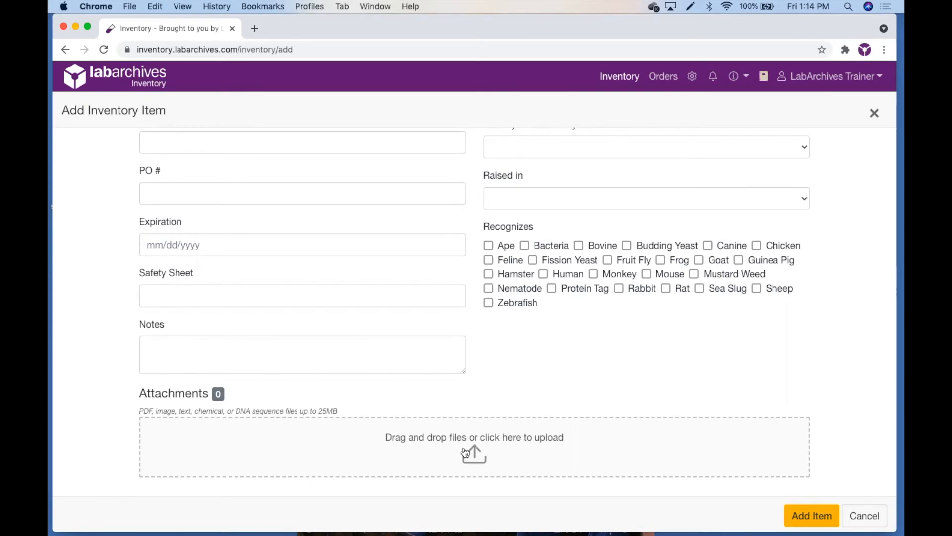
# Change the inventory type to Chemical, showing CAS #, Bottle Reference and Chemical Safety fields
pyautogui.scroll(3)
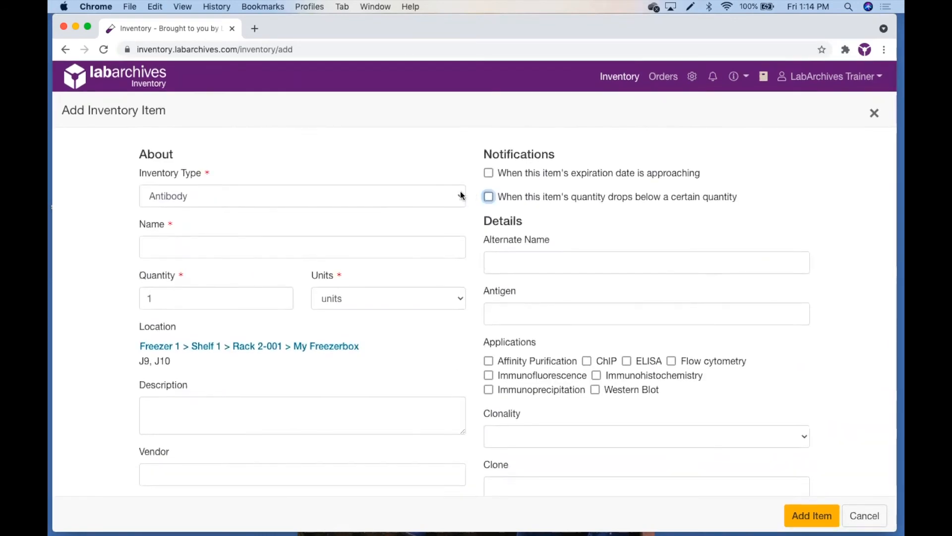
pyautogui.click(302, 195)
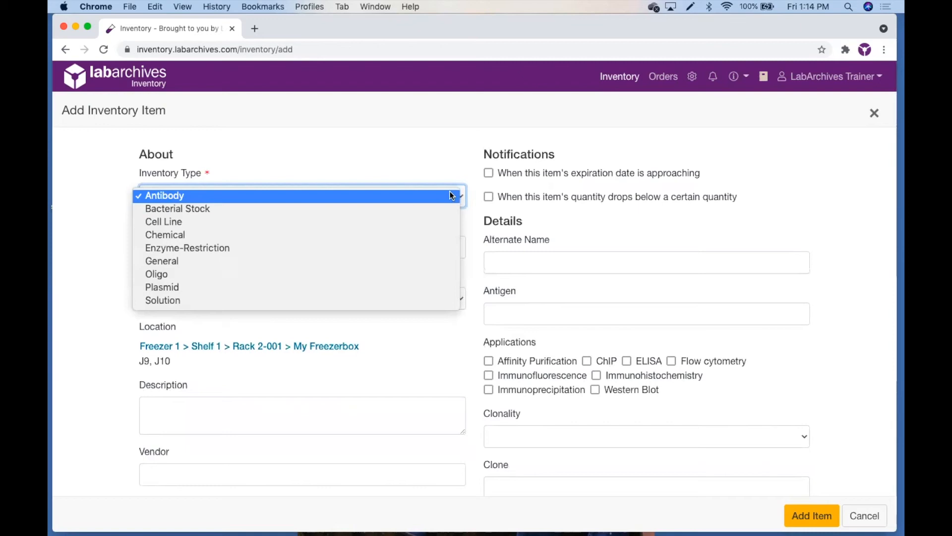
pyautogui.moveTo(434, 235)
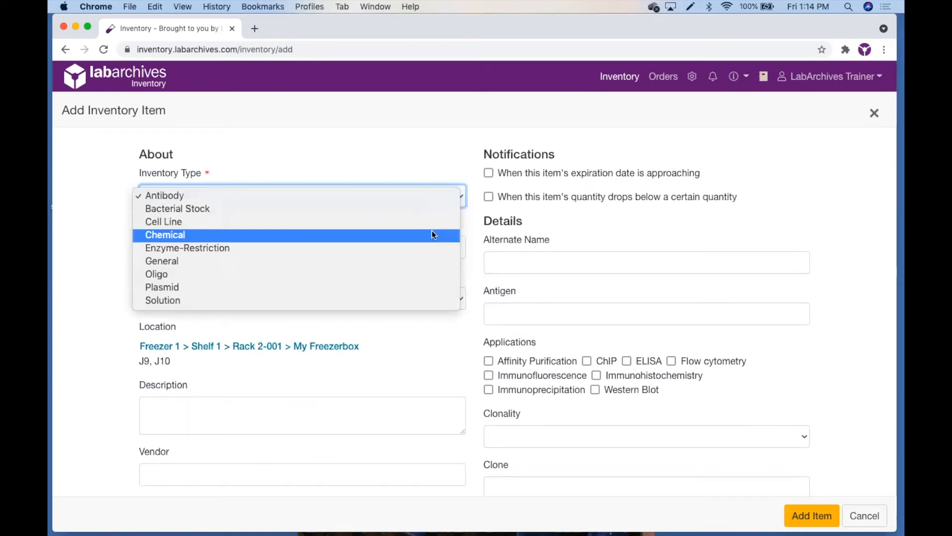
pyautogui.click(166, 234)
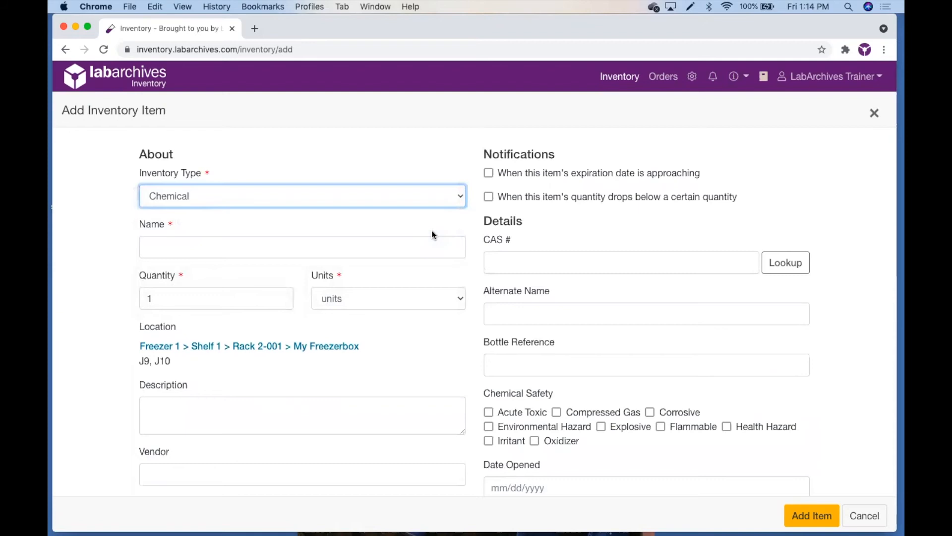
pyautogui.moveTo(484, 231)
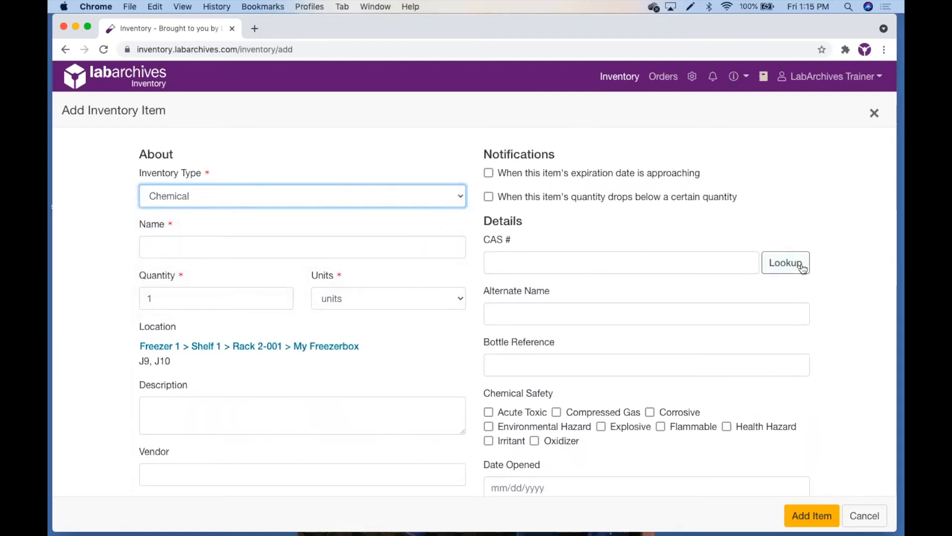
# Look up CAS 7726-95-6 to auto-fill Bromine, Br2, 159.81 g/mol, SMILES BrBr and hazard flags
pyautogui.write('7726-95-6')
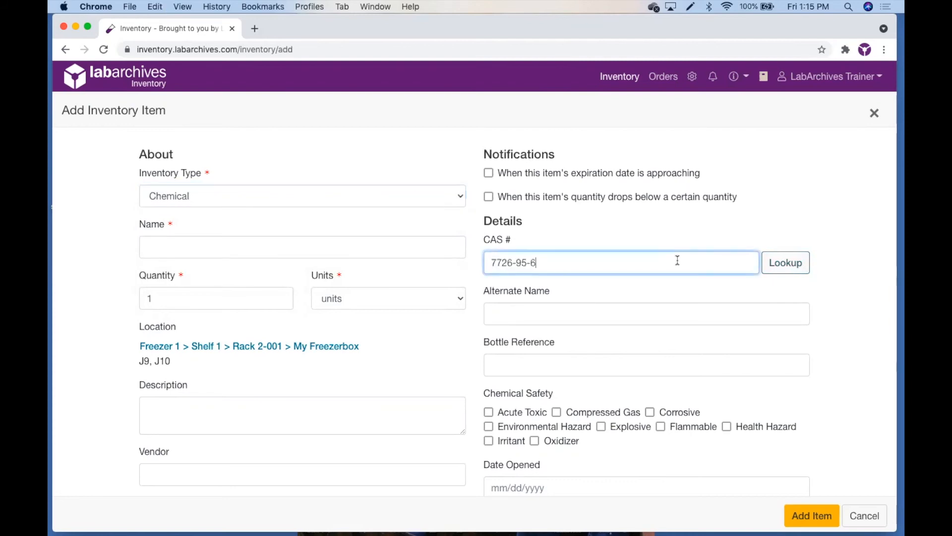
pyautogui.click(785, 261)
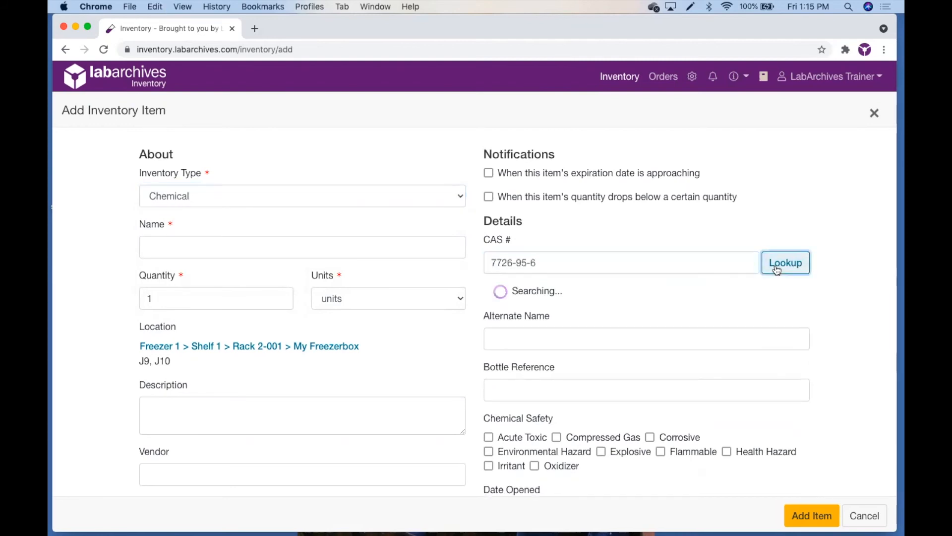
pyautogui.click(786, 262)
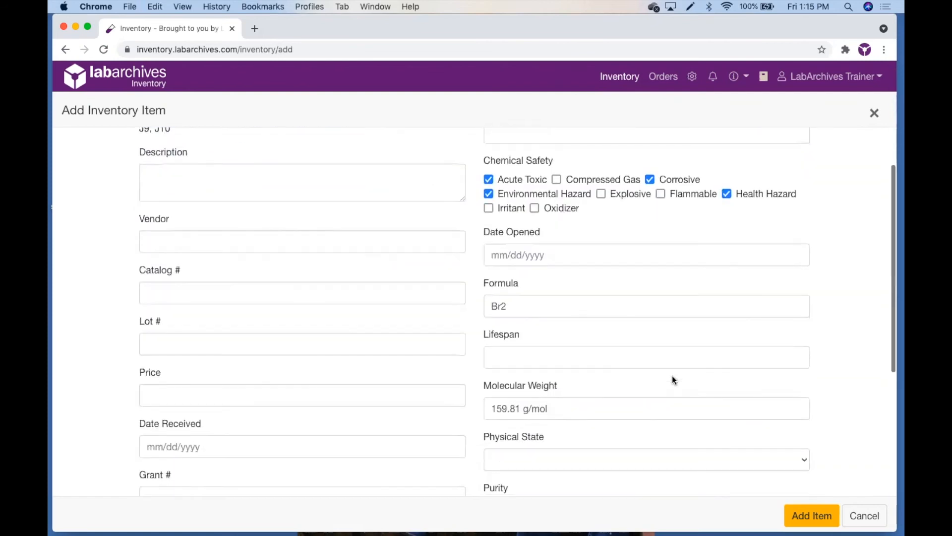
pyautogui.scroll(-3)
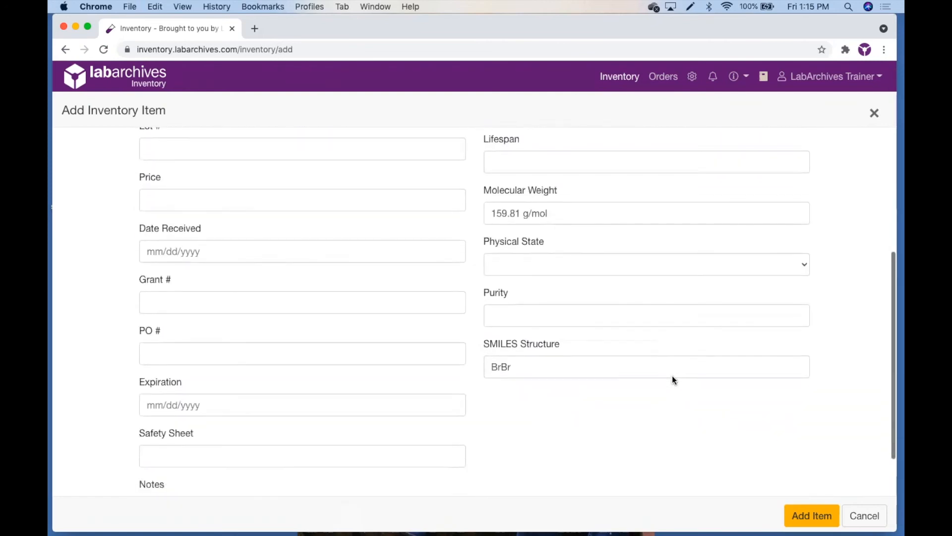
pyautogui.scroll(3)
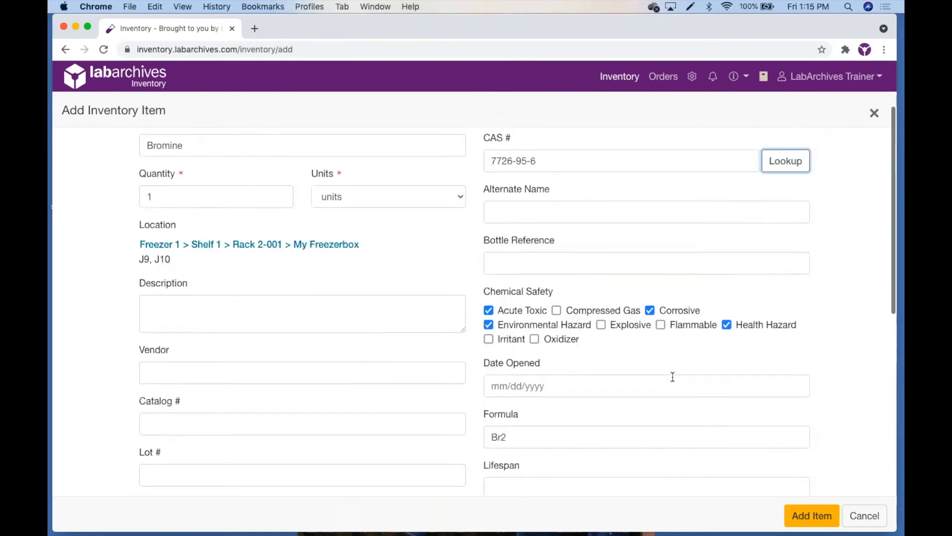
pyautogui.scroll(3)
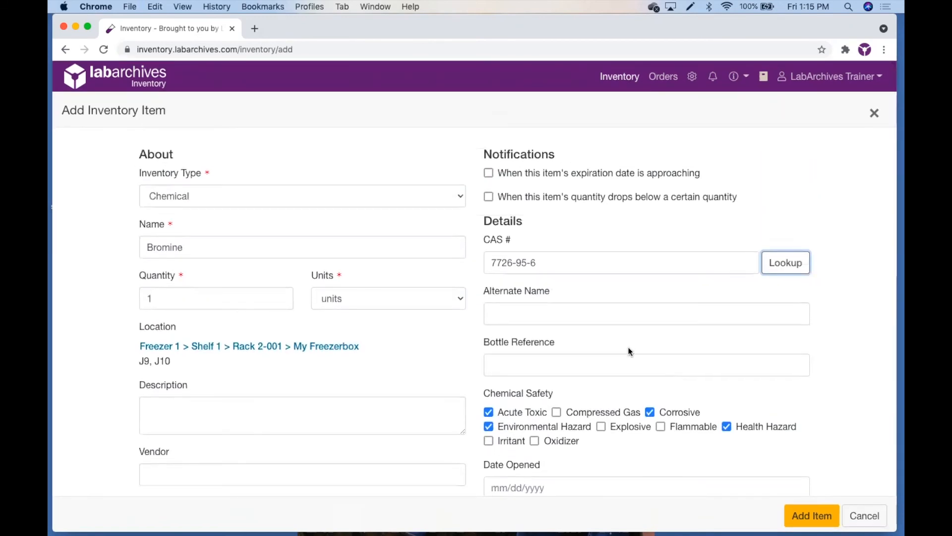
pyautogui.moveTo(355, 225)
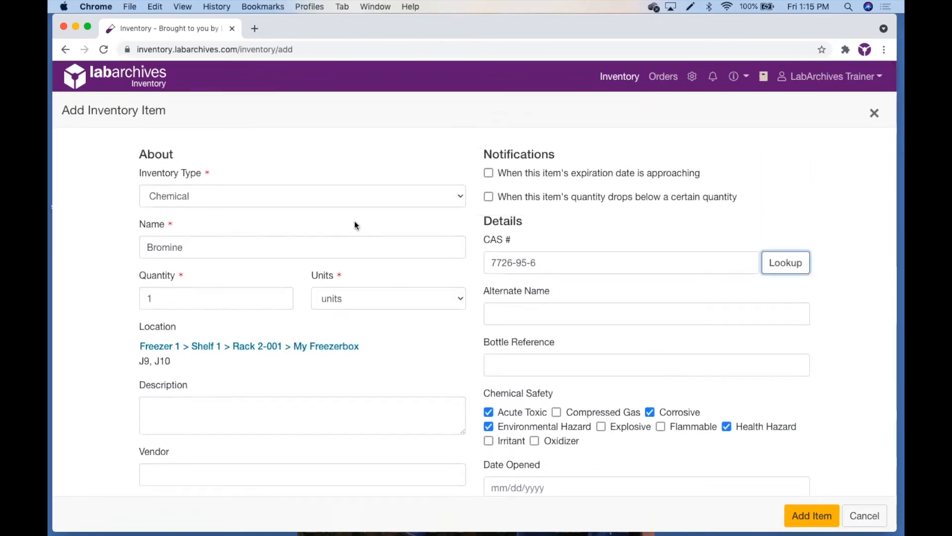
pyautogui.moveTo(262, 249)
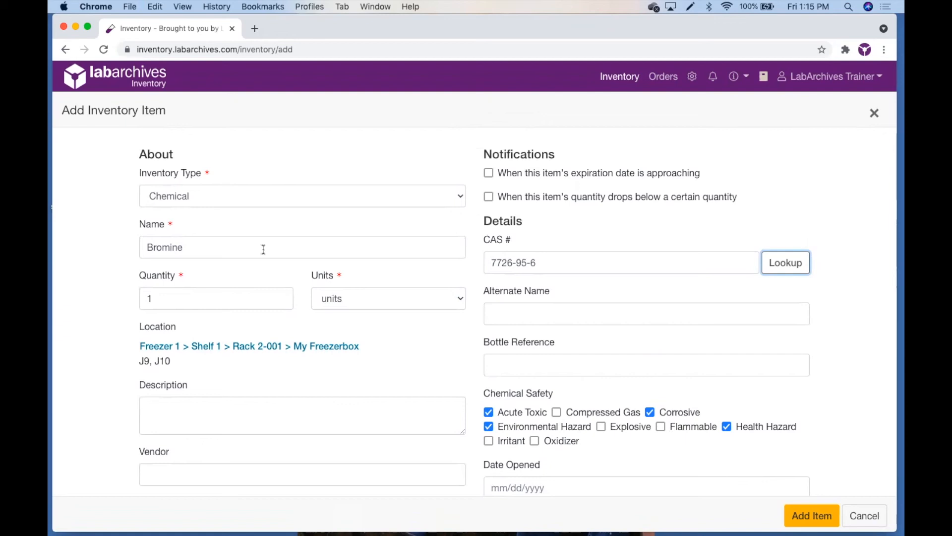
pyautogui.moveTo(874, 113)
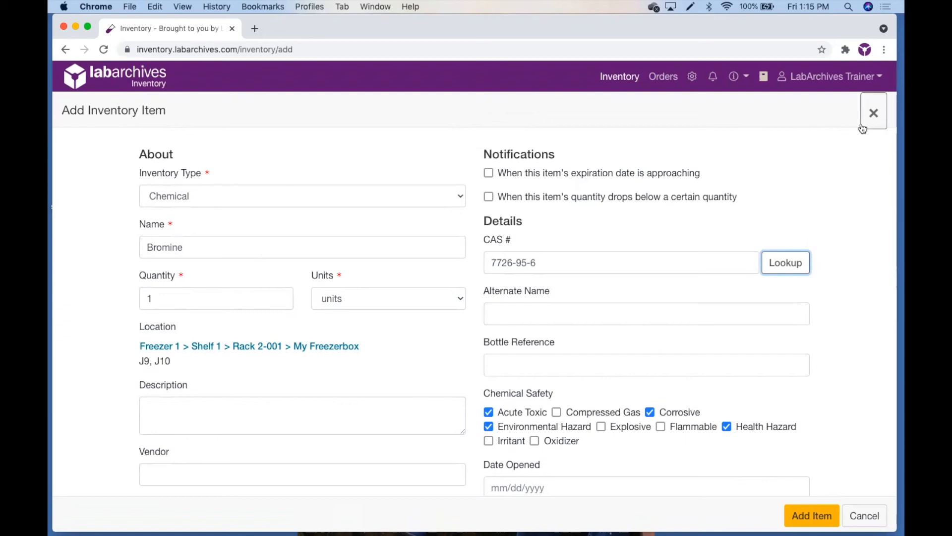
# Discard the unfinished new item and view the existing Bromine item's usage history
pyautogui.click(873, 112)
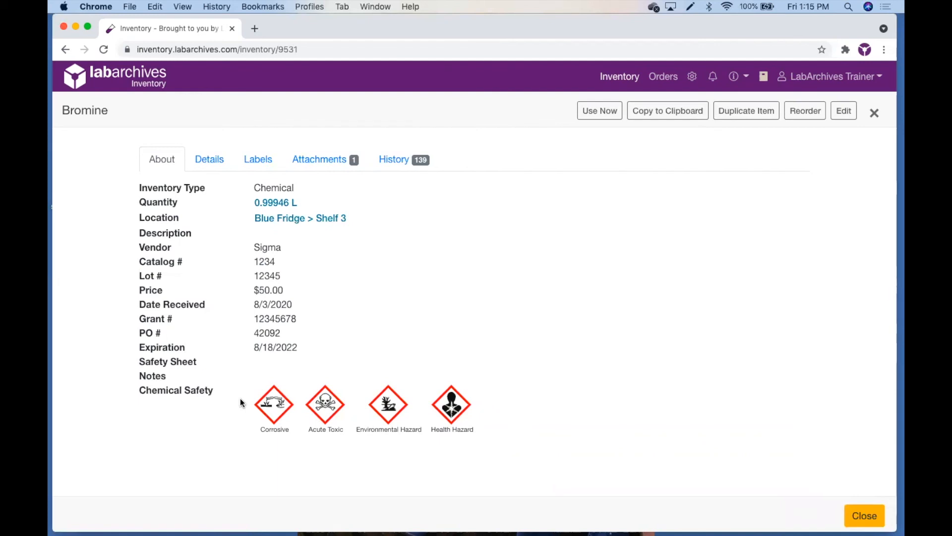
pyautogui.moveTo(318, 308)
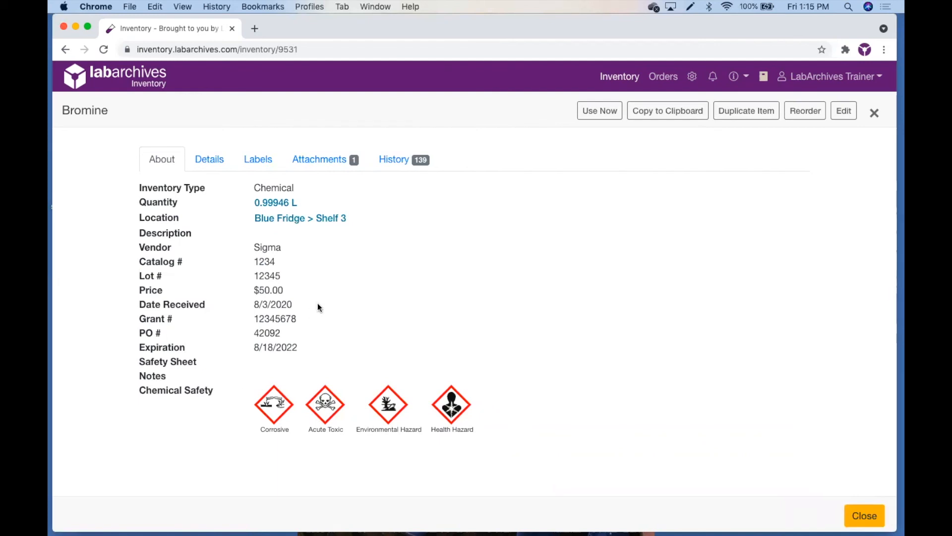
pyautogui.click(404, 159)
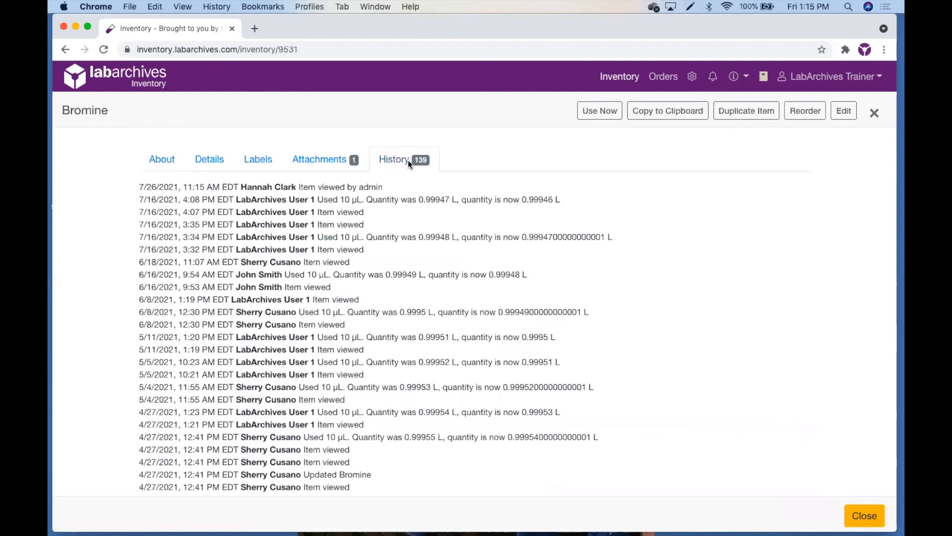
pyautogui.moveTo(753, 183)
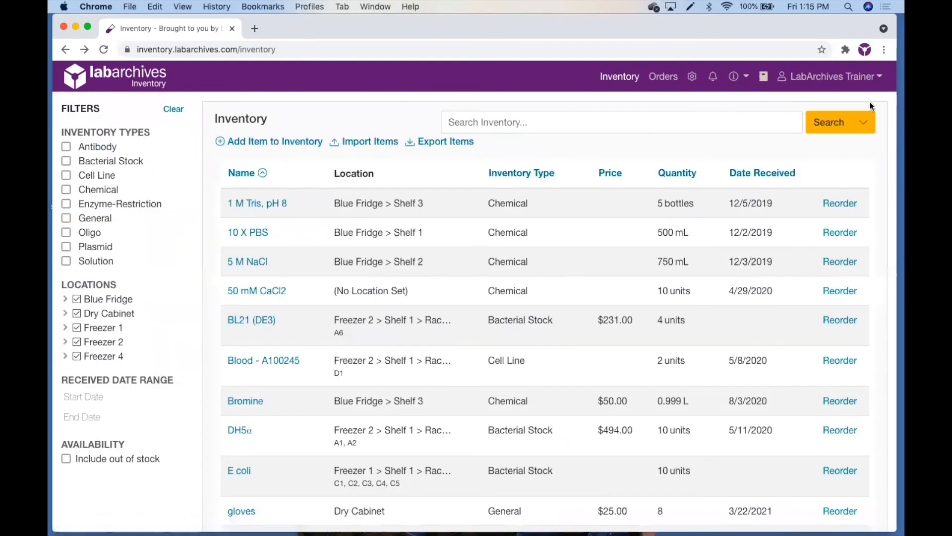
pyautogui.moveTo(839, 106)
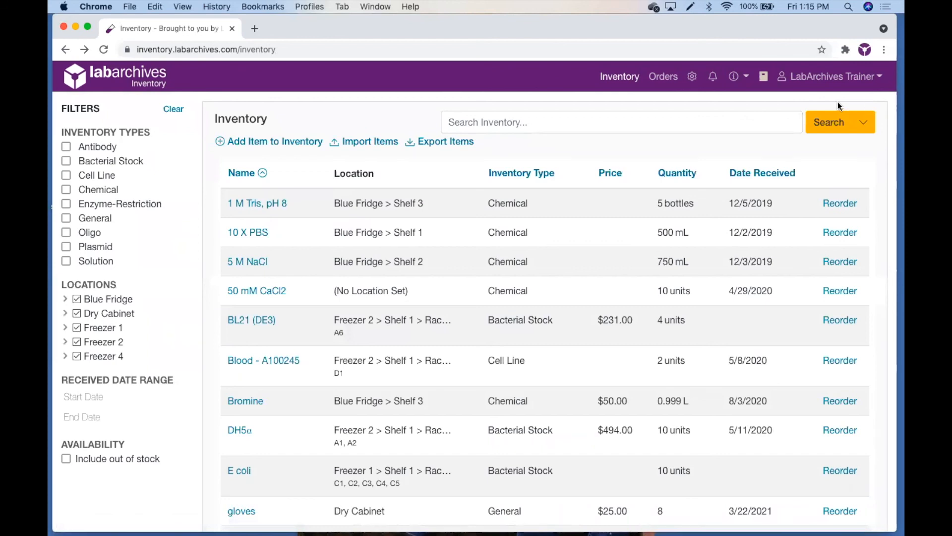
pyautogui.click(735, 77)
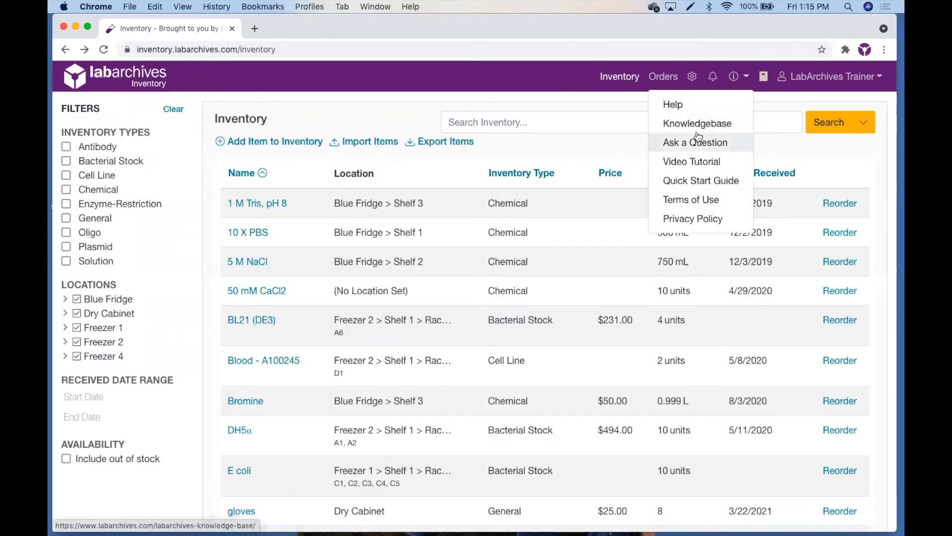
pyautogui.moveTo(637, 110)
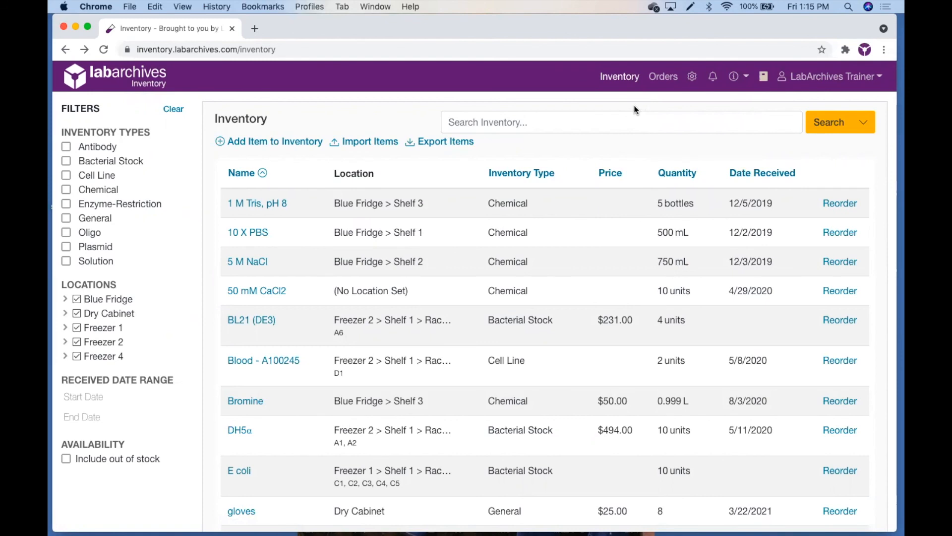
pyautogui.moveTo(702, 97)
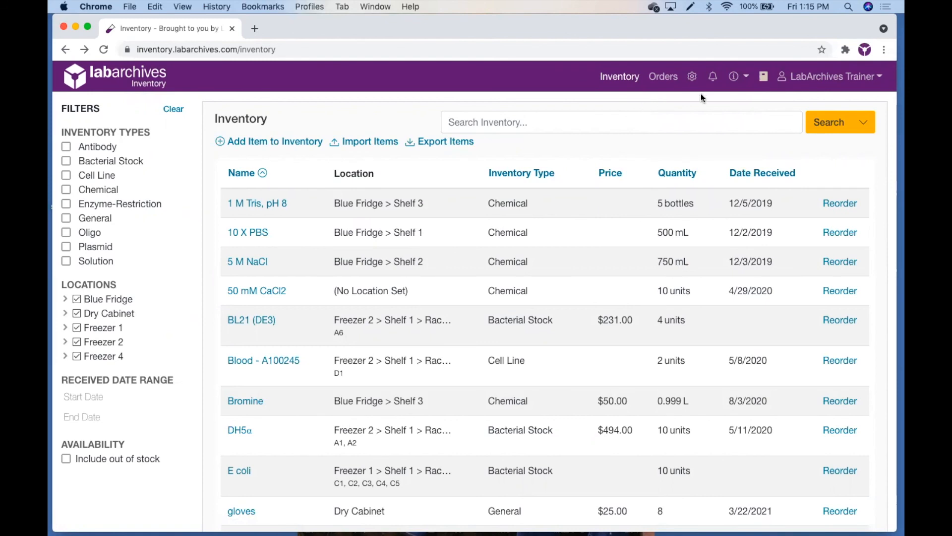